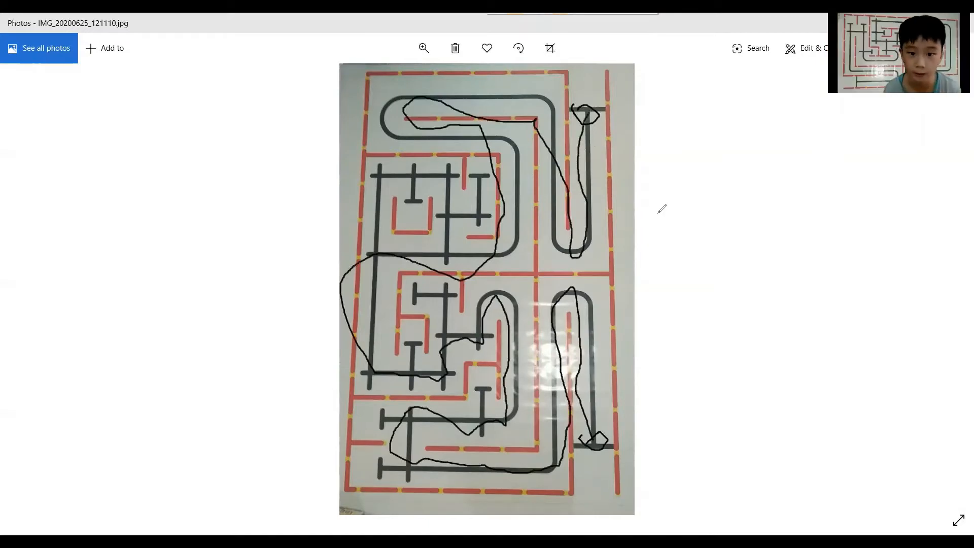
{"action": "mouse_move", "coordinate": [493, 284]}
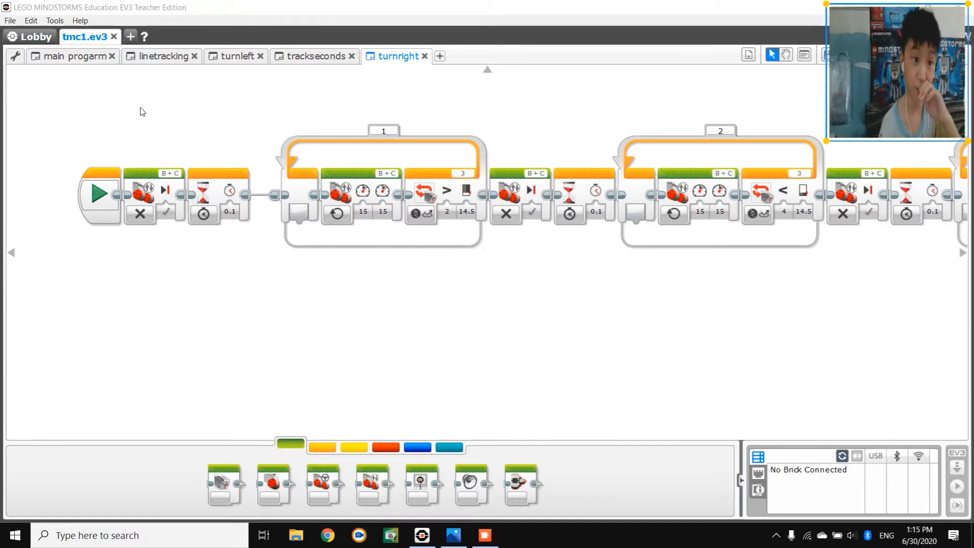
Switch to the main program to review its line-tracking and turning My Blocks.
{"action": "left_click", "coordinate": [163, 56]}
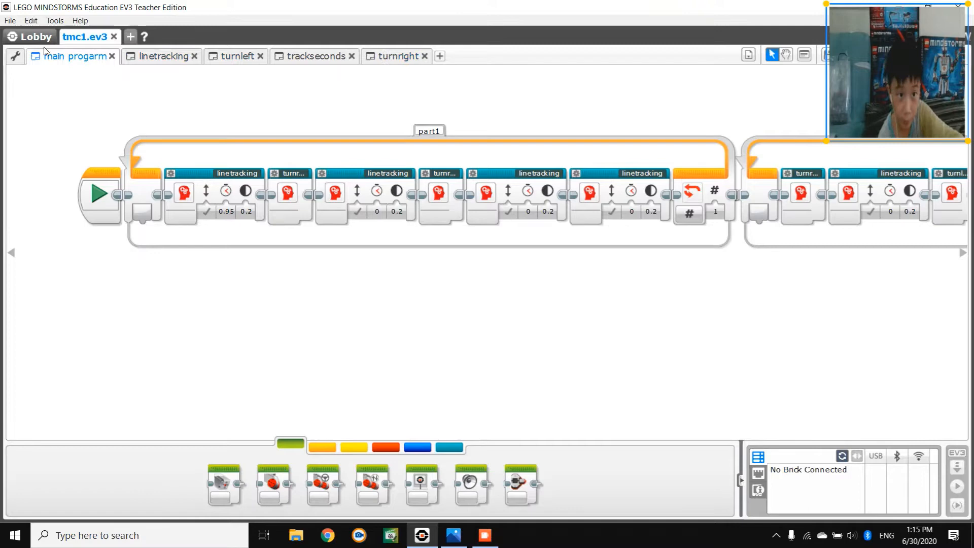
{"action": "mouse_move", "coordinate": [96, 141]}
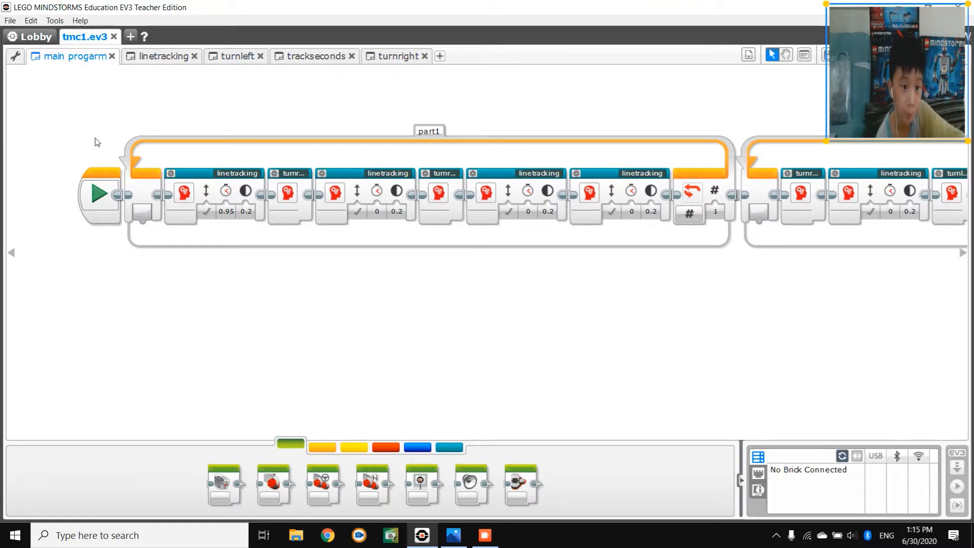
{"action": "mouse_move", "coordinate": [287, 321]}
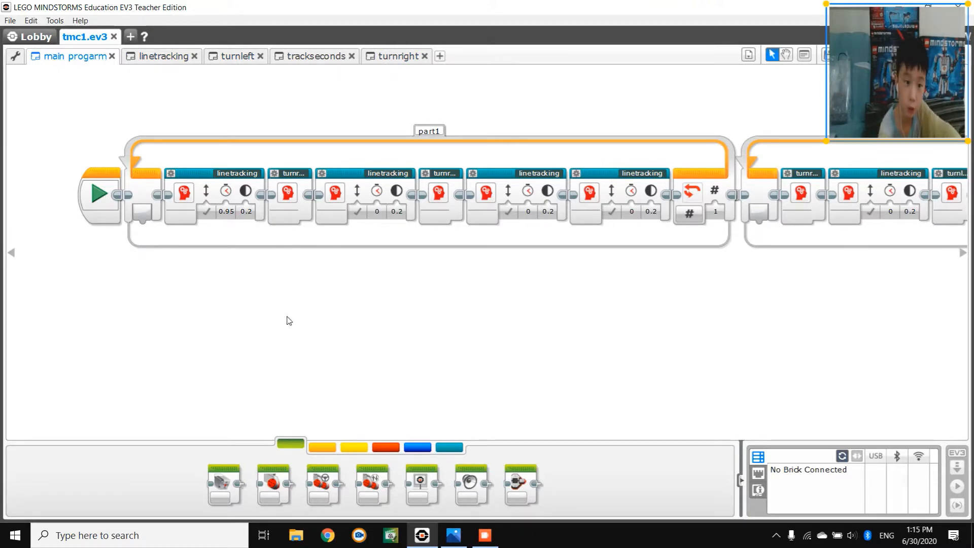
{"action": "mouse_move", "coordinate": [163, 55]}
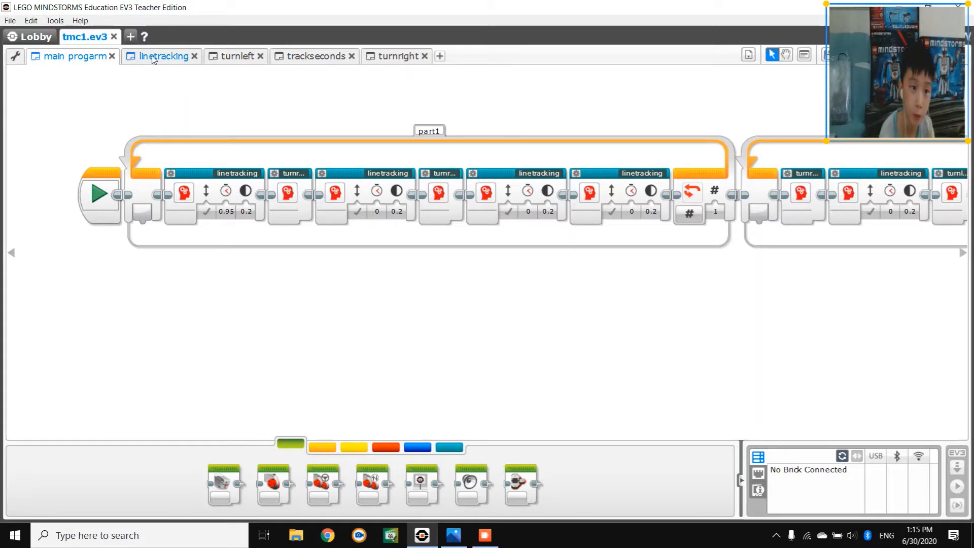
{"action": "mouse_move", "coordinate": [149, 68]}
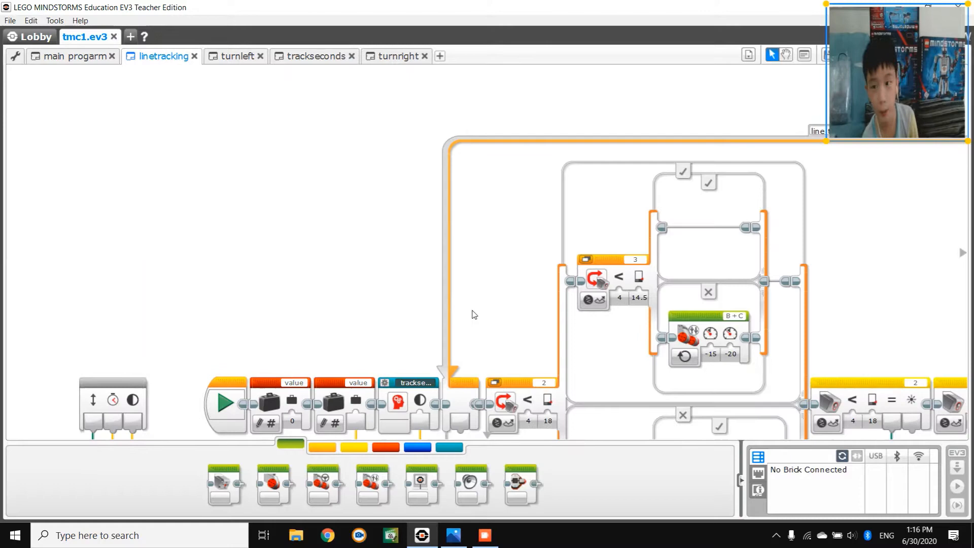
Review the linetracking block's sensor switches driving motors B and C, then return to the main program.
{"action": "scroll", "scroll_direction": "down", "scroll_amount": 3}
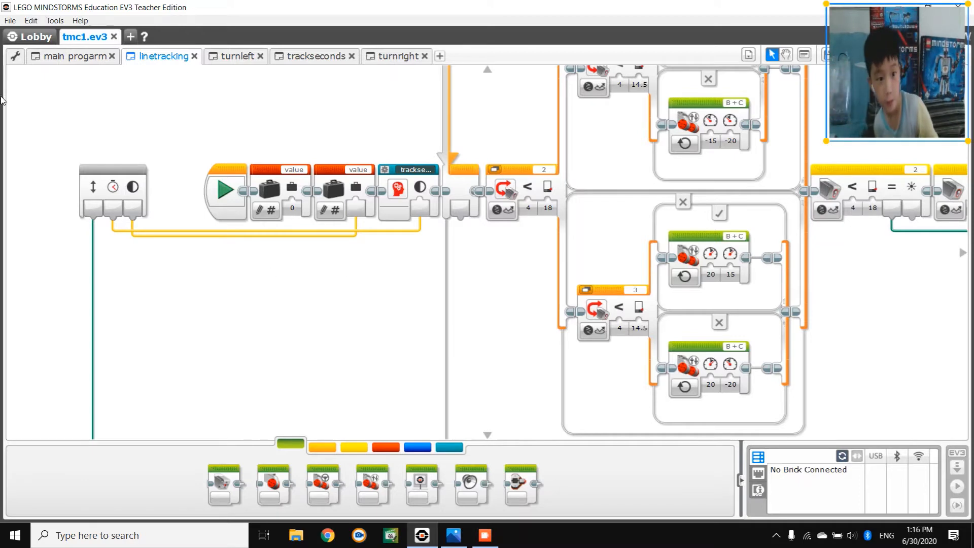
{"action": "mouse_move", "coordinate": [93, 192]}
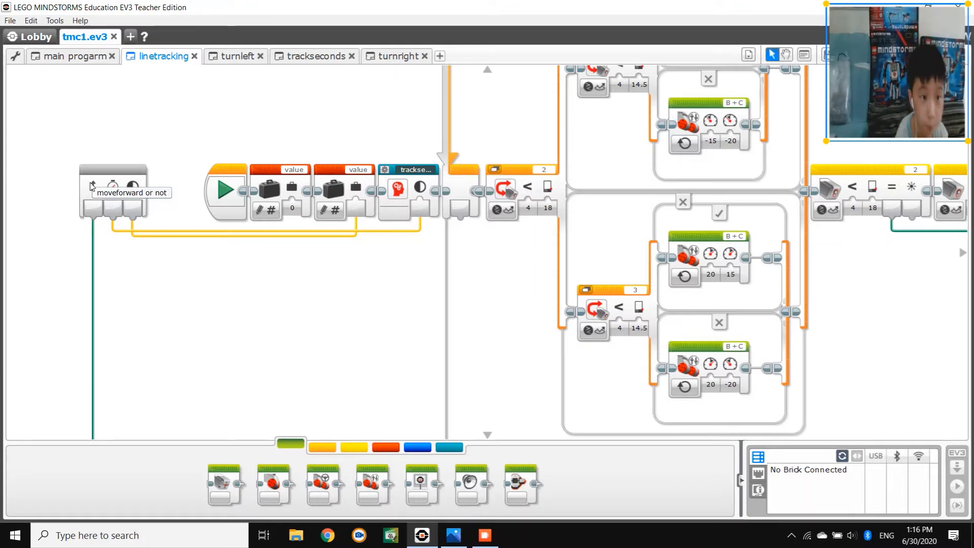
{"action": "left_click", "coordinate": [73, 55]}
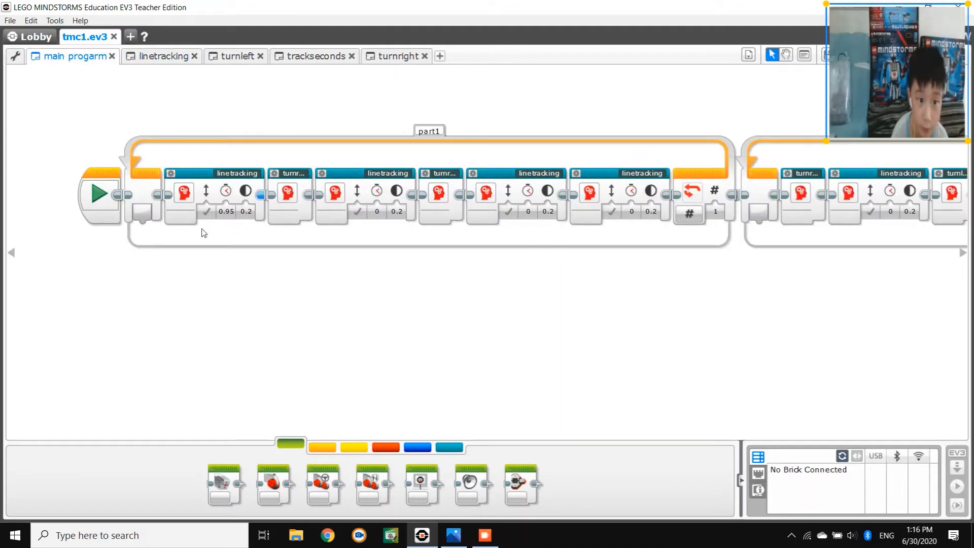
Set the first linetracking block's move-forward input to false and check the linetracking My Block.
{"action": "left_click", "coordinate": [214, 193]}
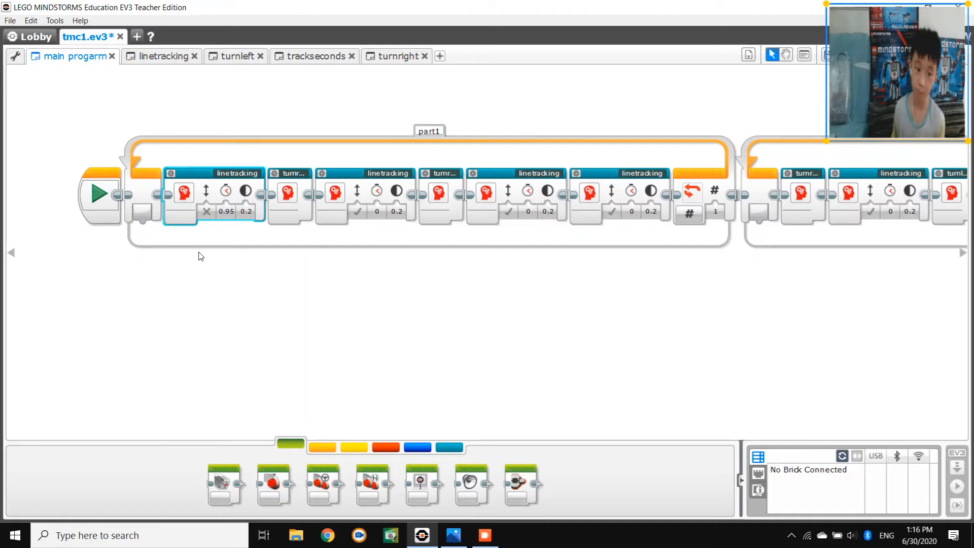
{"action": "mouse_move", "coordinate": [246, 191]}
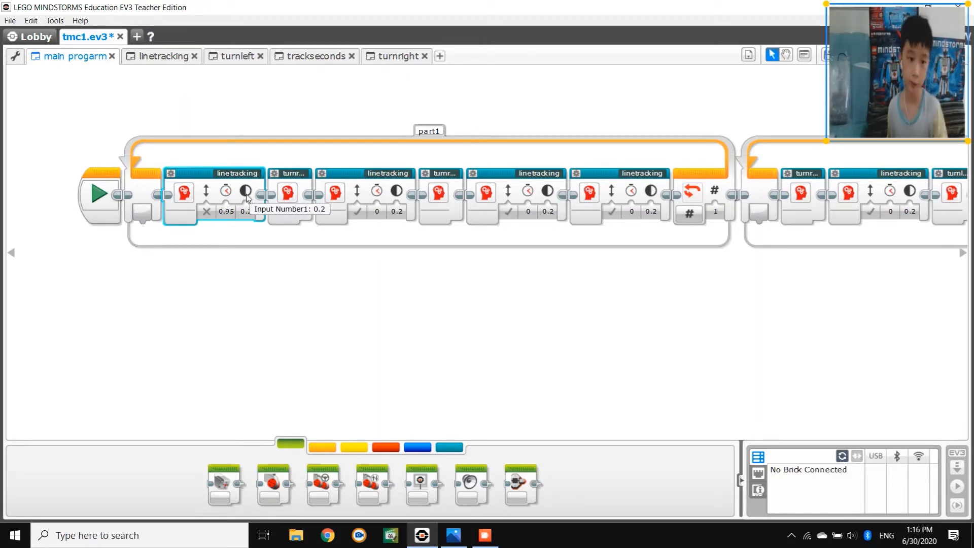
{"action": "mouse_move", "coordinate": [226, 191]}
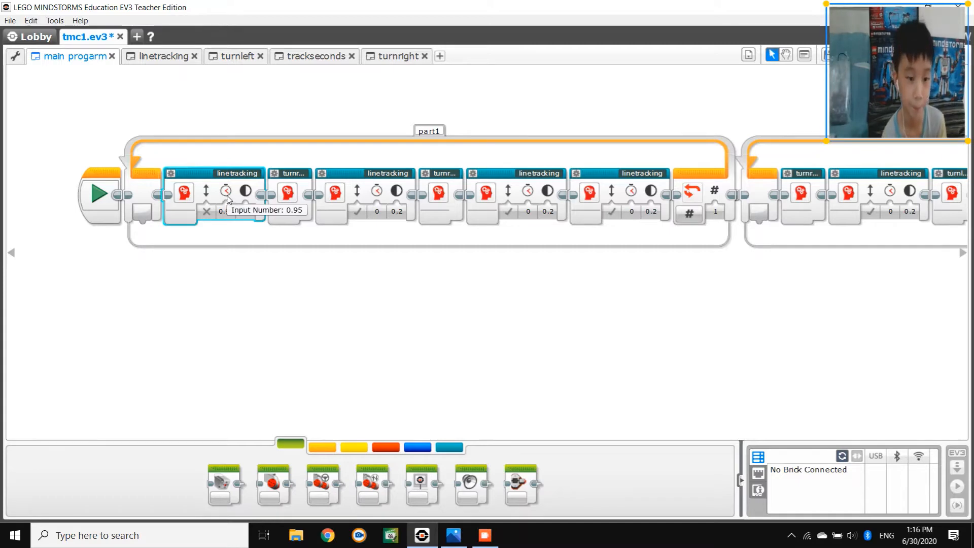
{"action": "left_click", "coordinate": [162, 56]}
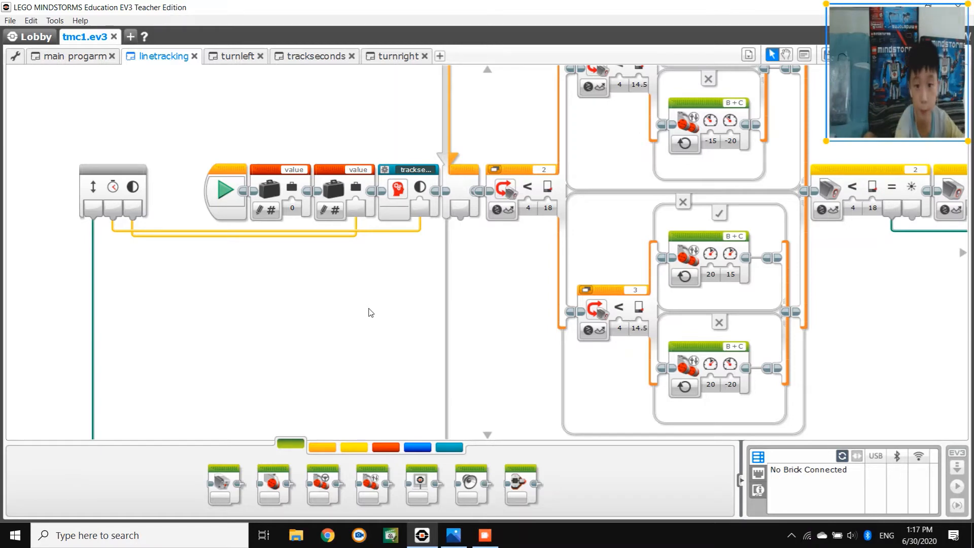
{"action": "mouse_move", "coordinate": [453, 199]}
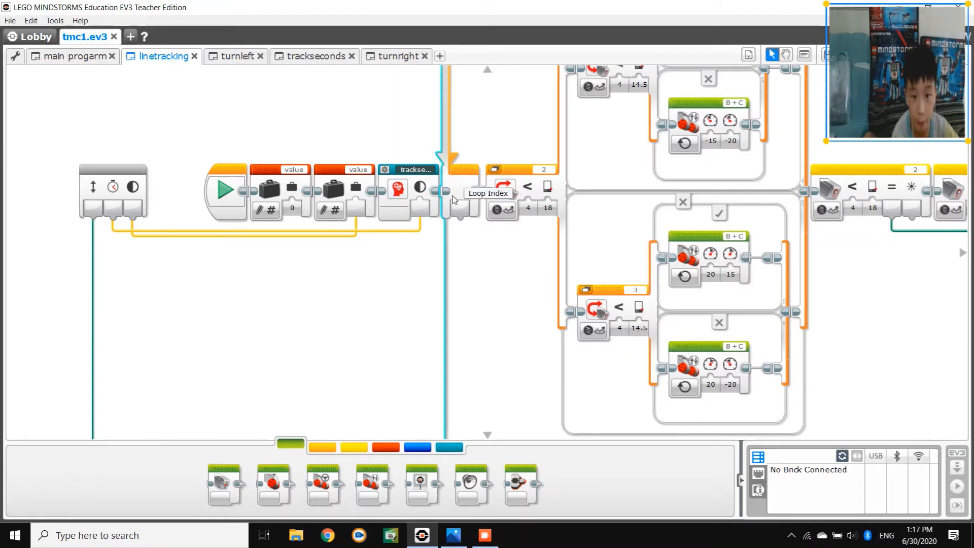
{"action": "left_click", "coordinate": [73, 56]}
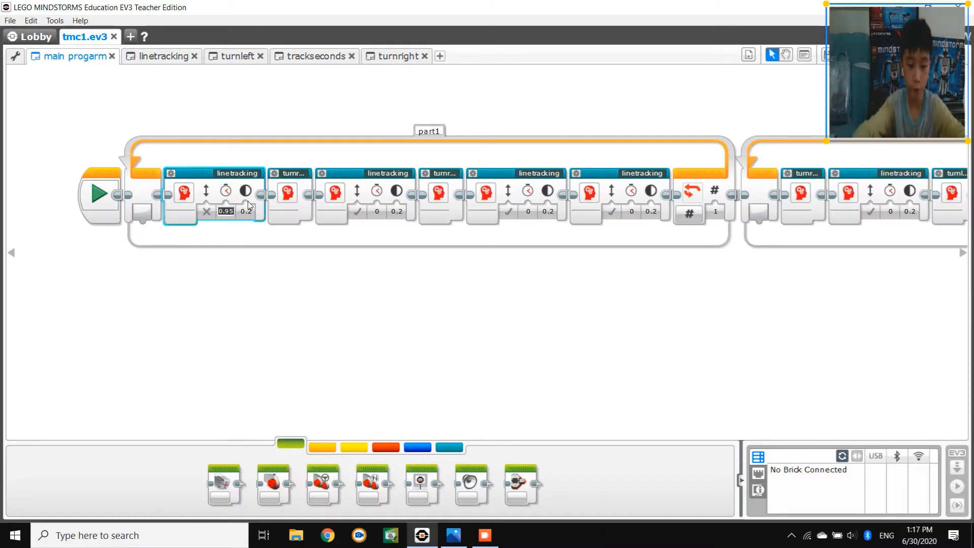
{"action": "type", "text": "1"}
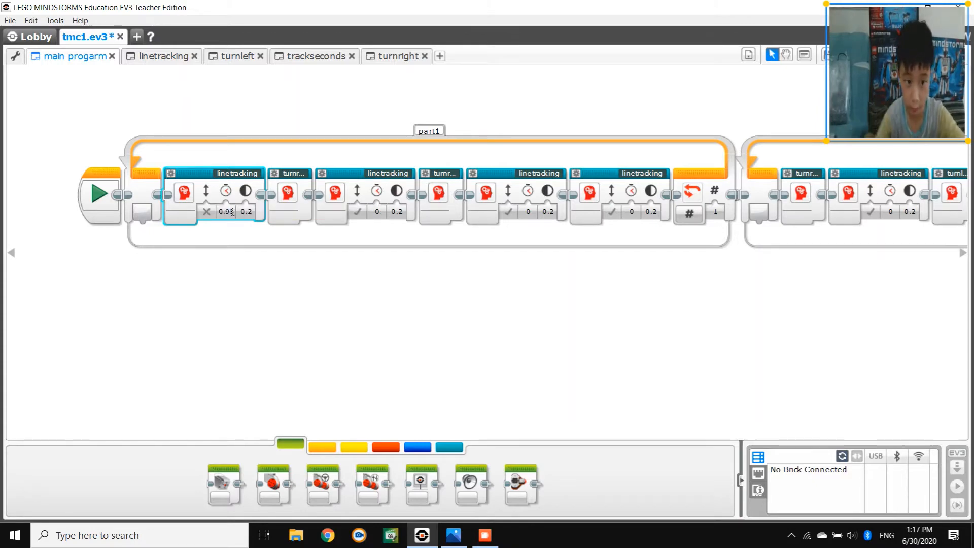
{"action": "left_click", "coordinate": [205, 211]}
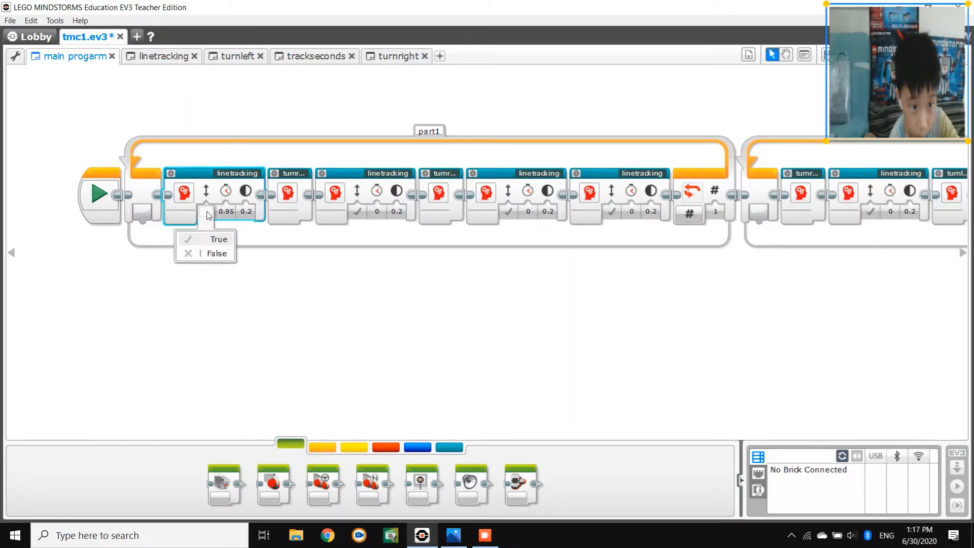
{"action": "left_click", "coordinate": [218, 238]}
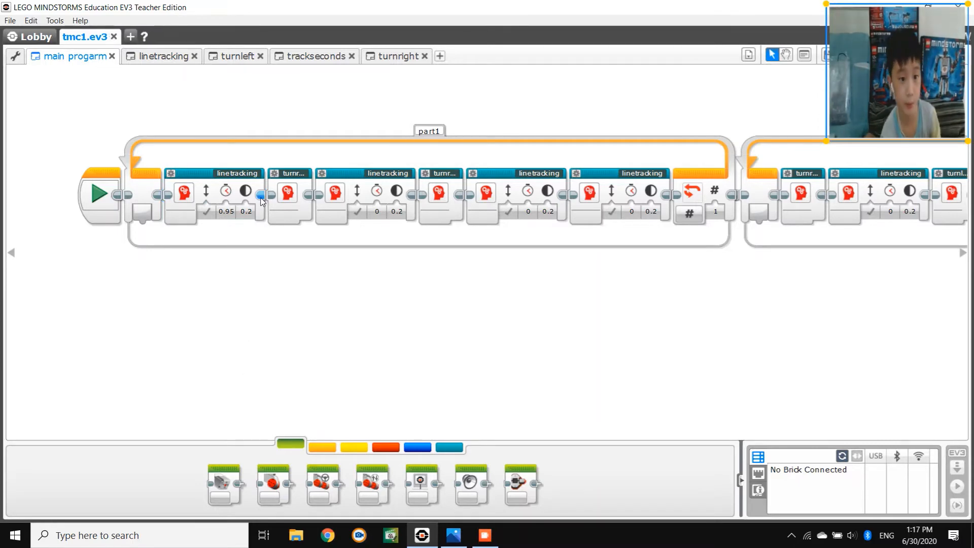
{"action": "mouse_move", "coordinate": [246, 191]}
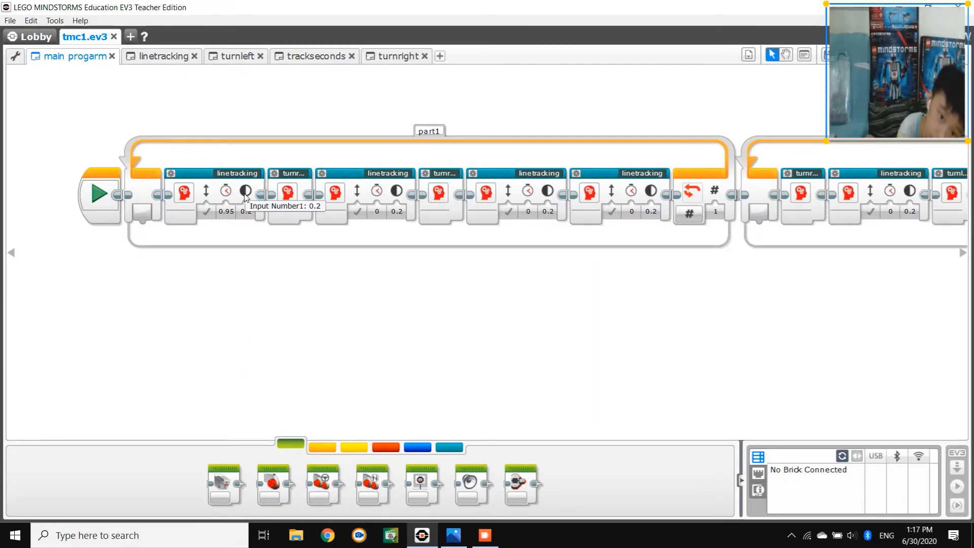
{"action": "mouse_move", "coordinate": [351, 530]}
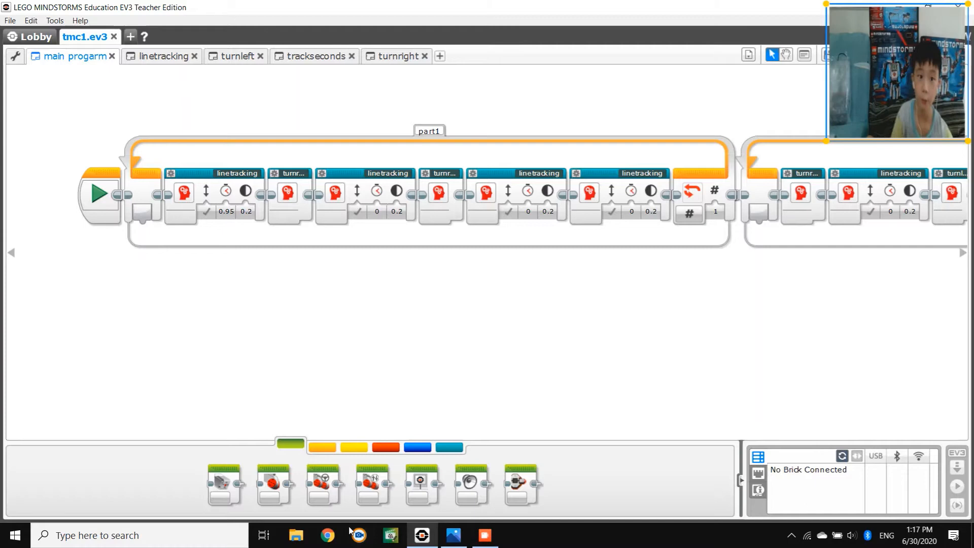
{"action": "mouse_move", "coordinate": [208, 218]}
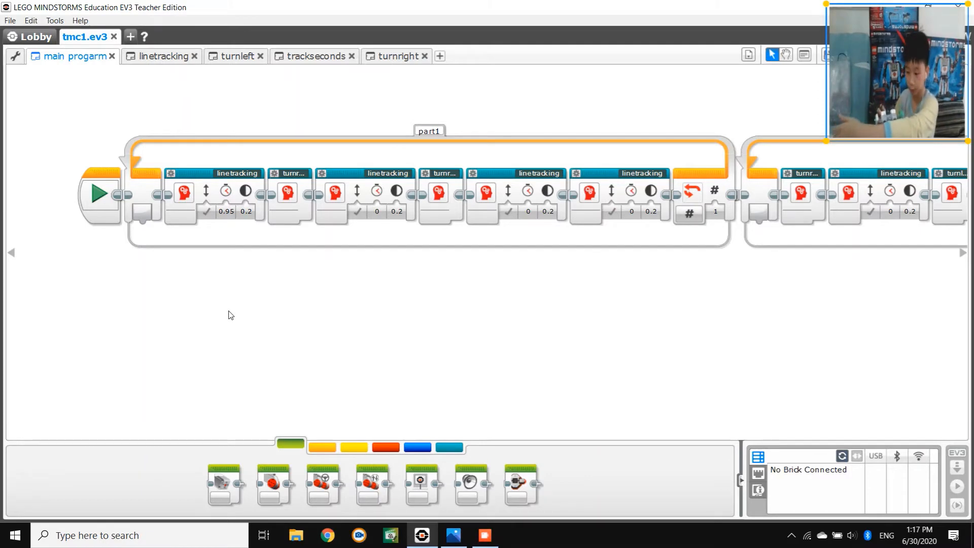
{"action": "mouse_move", "coordinate": [362, 37]}
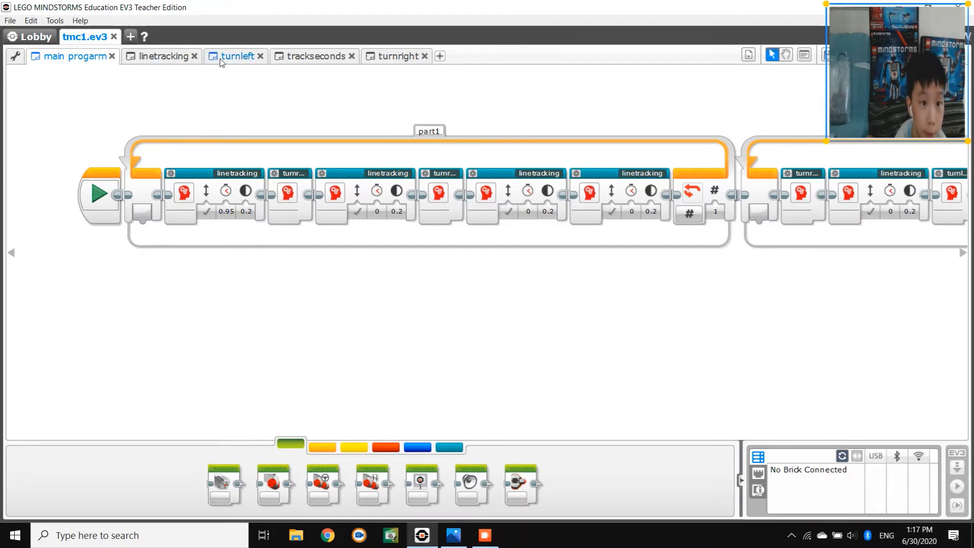
Review the turnleft My Block's motor, wait and loop sequence, then move on to trackseconds.
{"action": "left_click", "coordinate": [236, 56]}
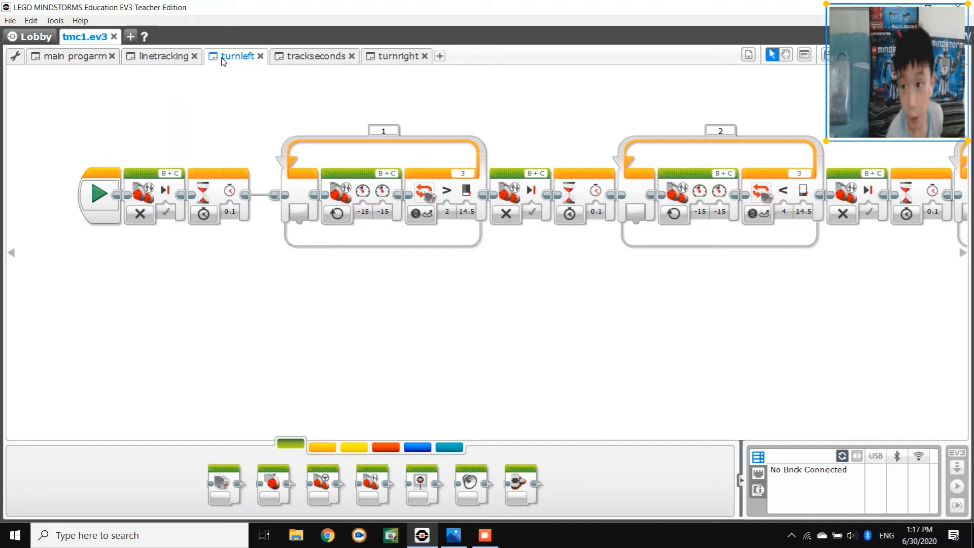
{"action": "mouse_move", "coordinate": [475, 333]}
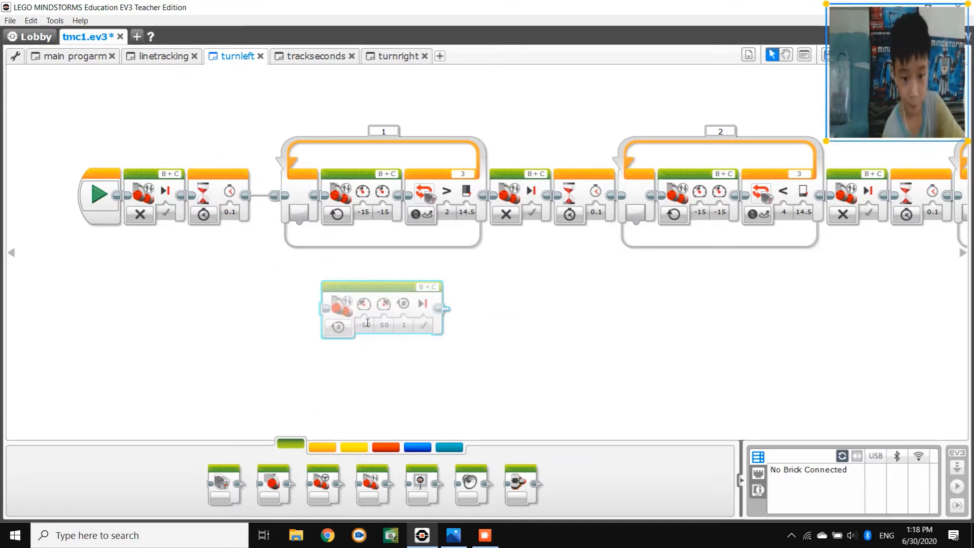
{"action": "mouse_move", "coordinate": [403, 304]}
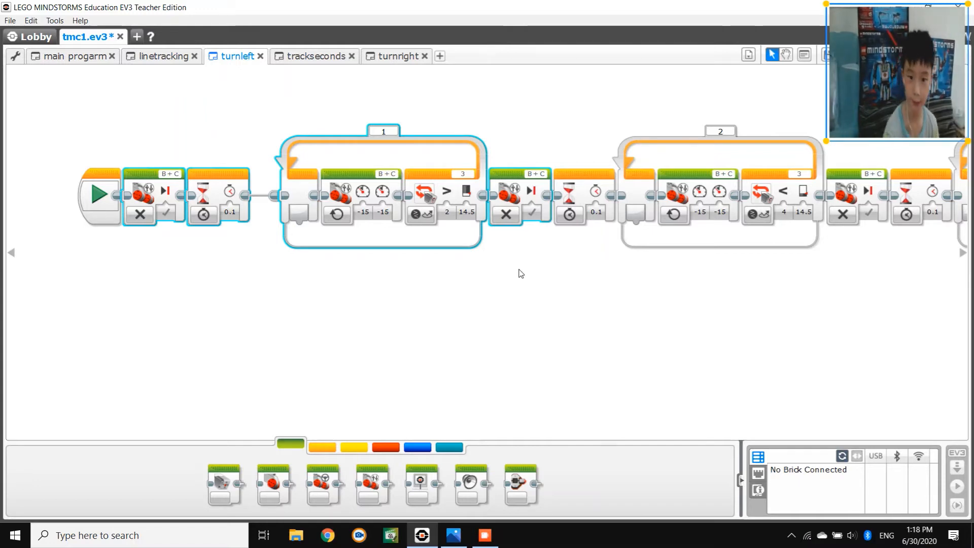
{"action": "left_click", "coordinate": [260, 151]}
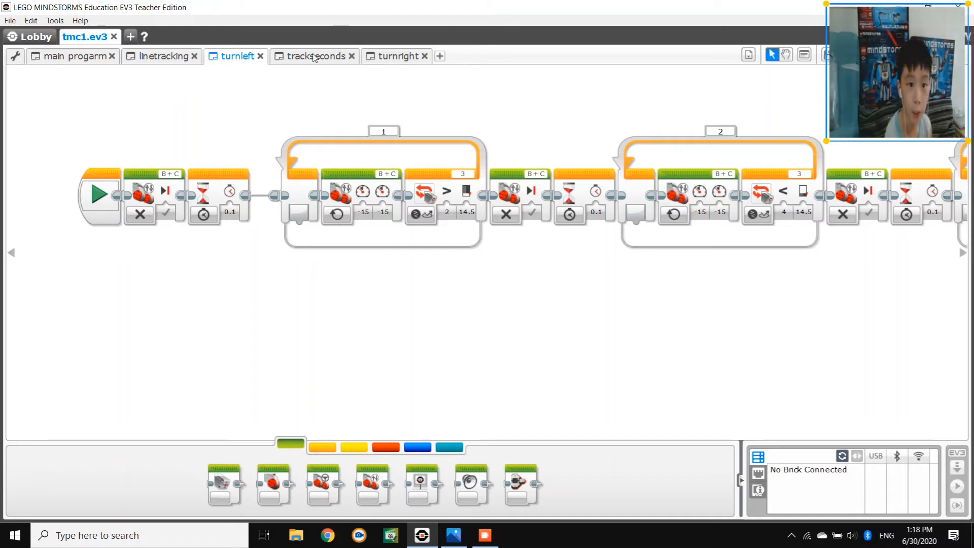
{"action": "left_click", "coordinate": [314, 55]}
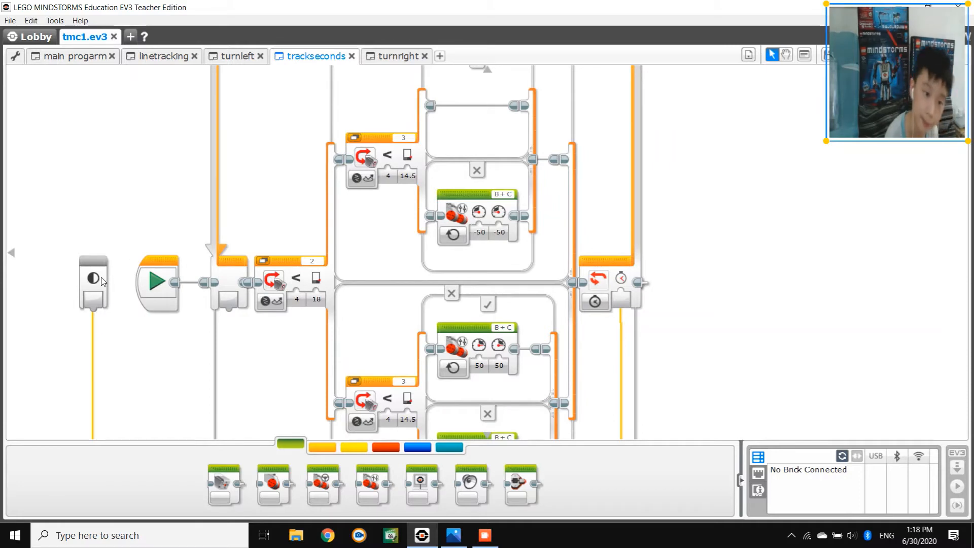
{"action": "mouse_move", "coordinate": [368, 305]}
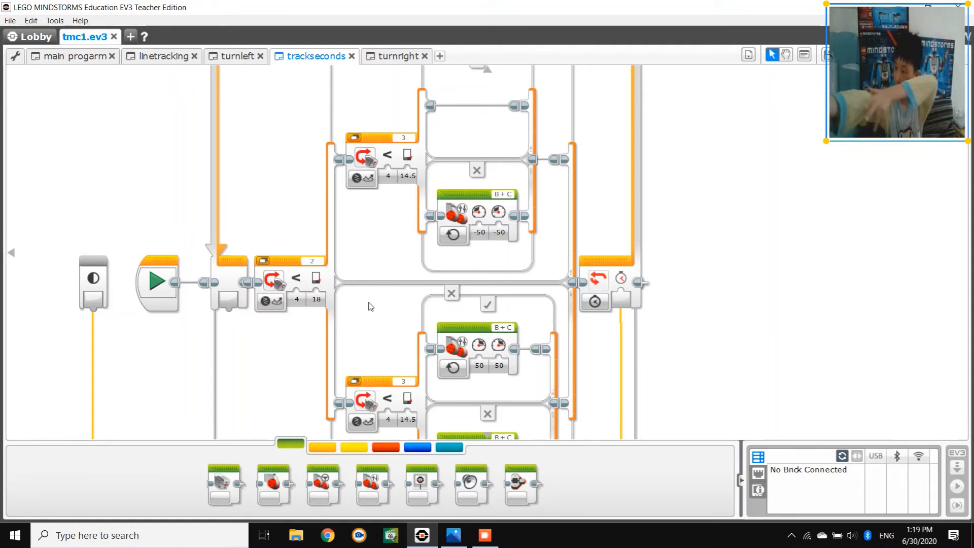
{"action": "mouse_move", "coordinate": [17, 76]}
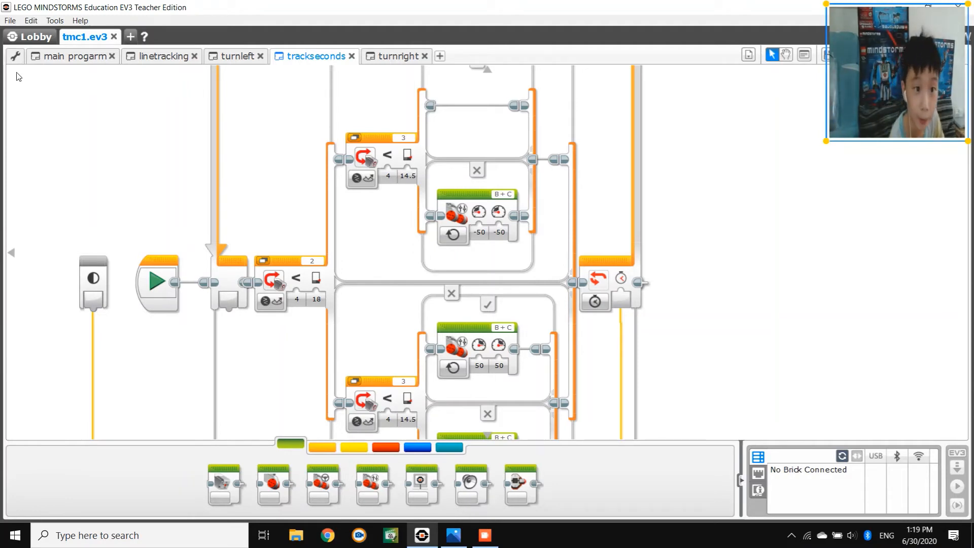
Show the project's My Blocks palette and reopen the linetracking My Block.
{"action": "left_click", "coordinate": [73, 56]}
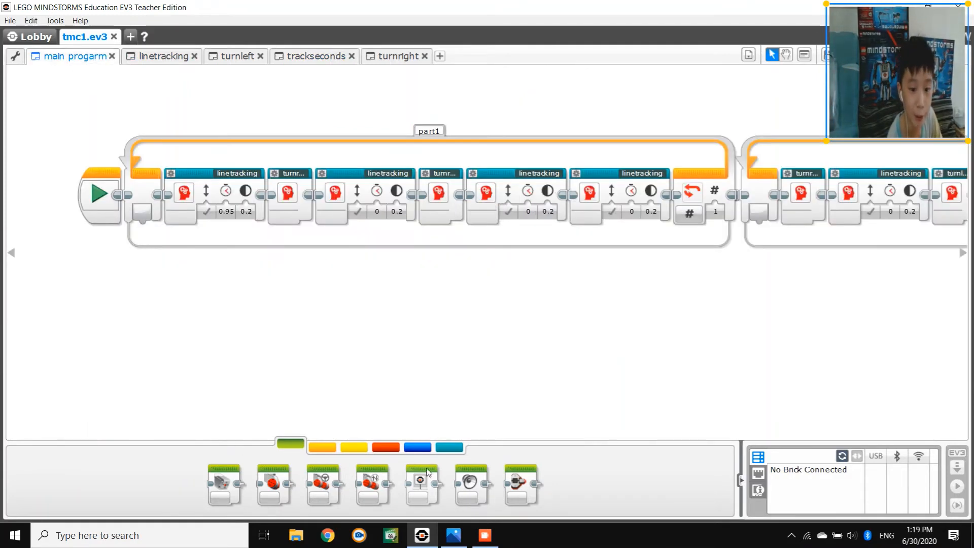
{"action": "left_click", "coordinate": [448, 447]}
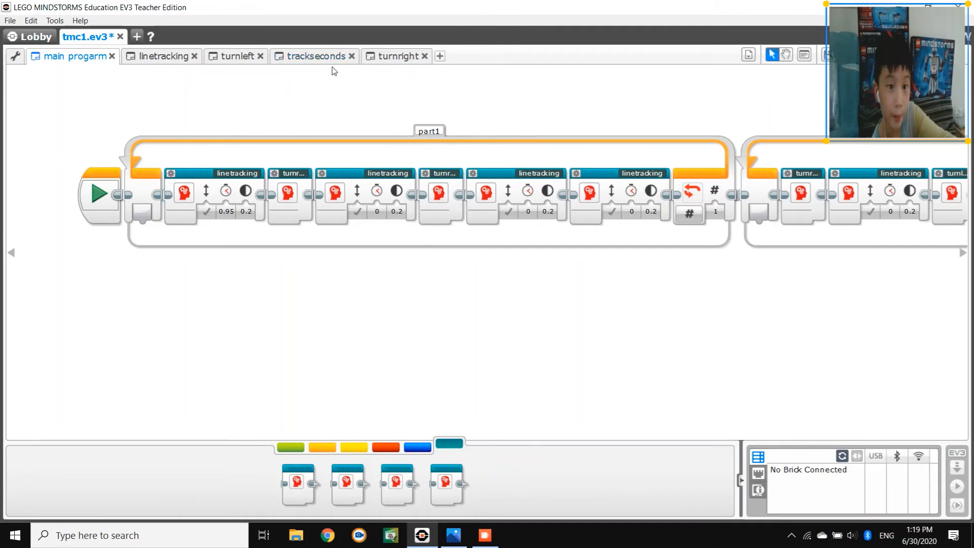
{"action": "left_click", "coordinate": [164, 56]}
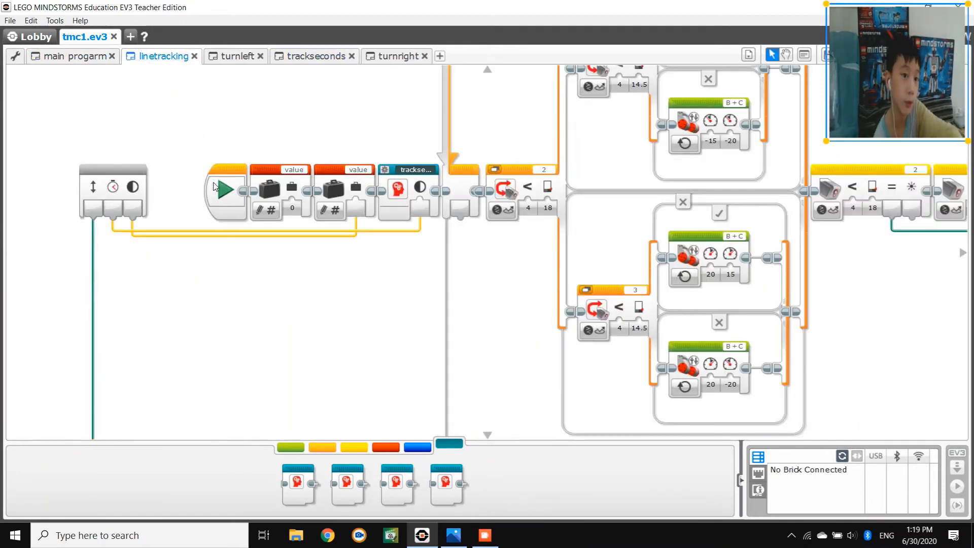
{"action": "mouse_move", "coordinate": [205, 217]}
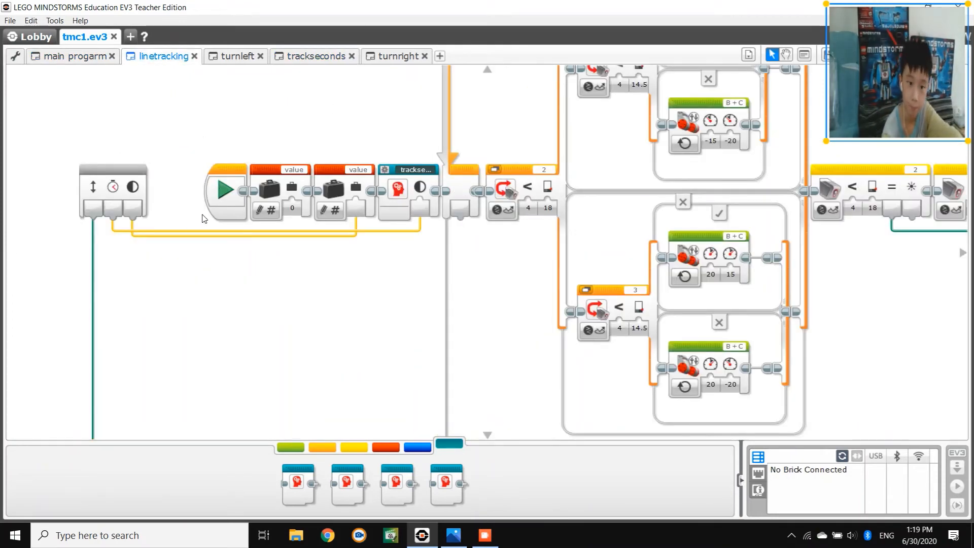
{"action": "left_click", "coordinate": [73, 56]}
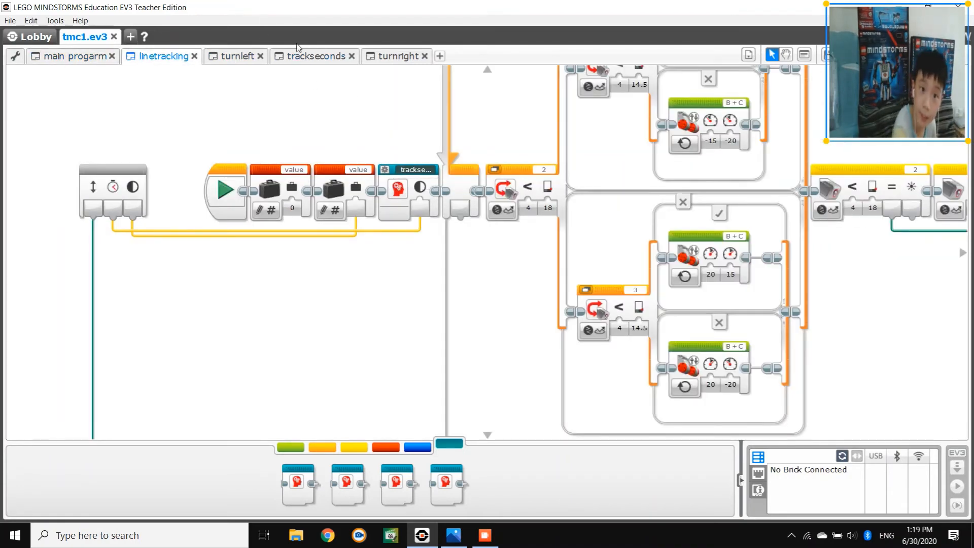
{"action": "mouse_move", "coordinate": [428, 237]}
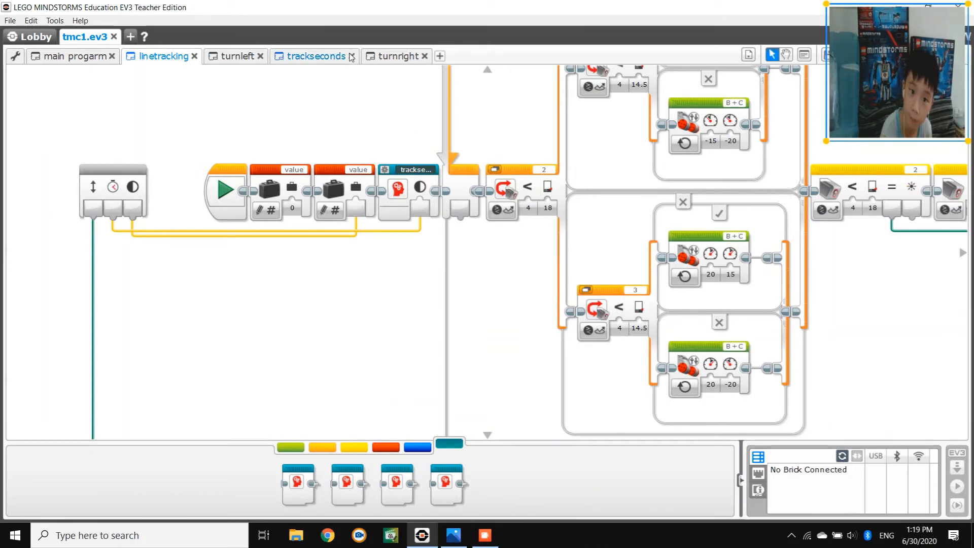
Look over the turnright My Block and return to the main program.
{"action": "left_click", "coordinate": [396, 56]}
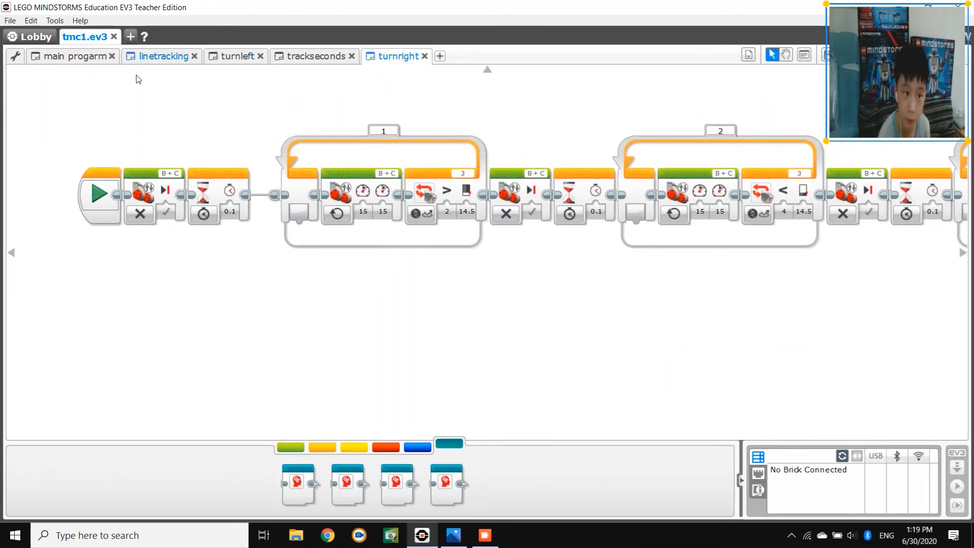
{"action": "left_click", "coordinate": [73, 56]}
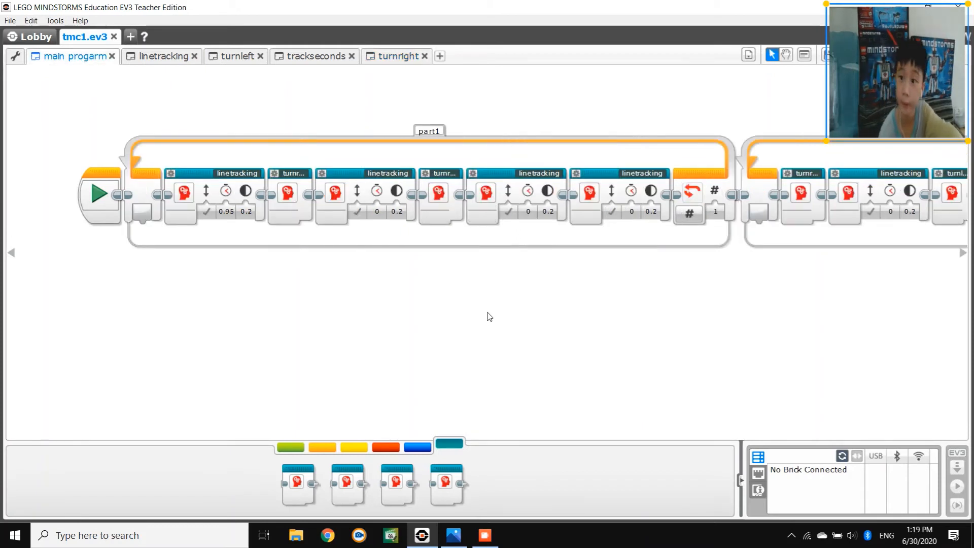